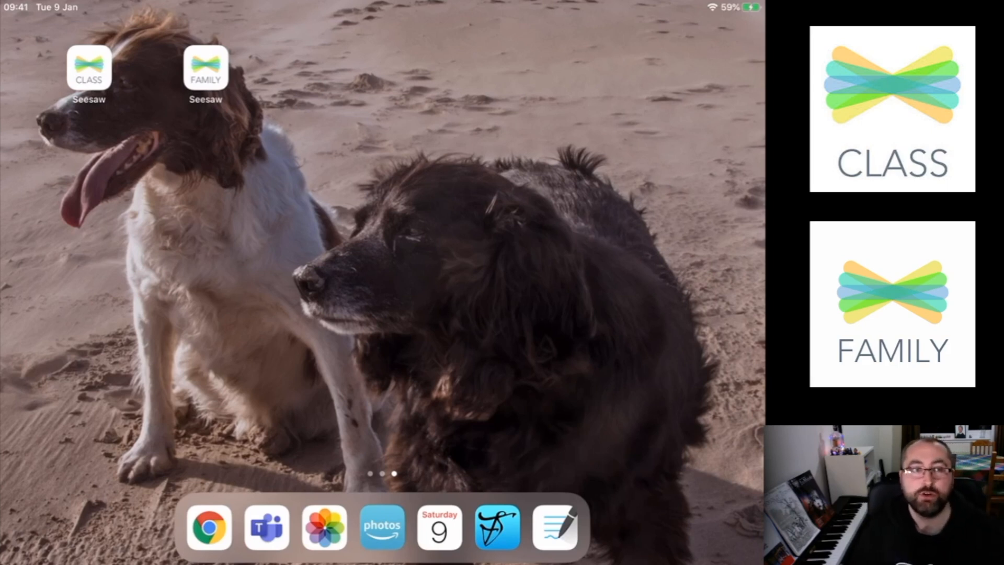
Step: Launch Seesaw Class and browse Harry Potter's journal past the levitation homework and photo posts
left_click(89, 67)
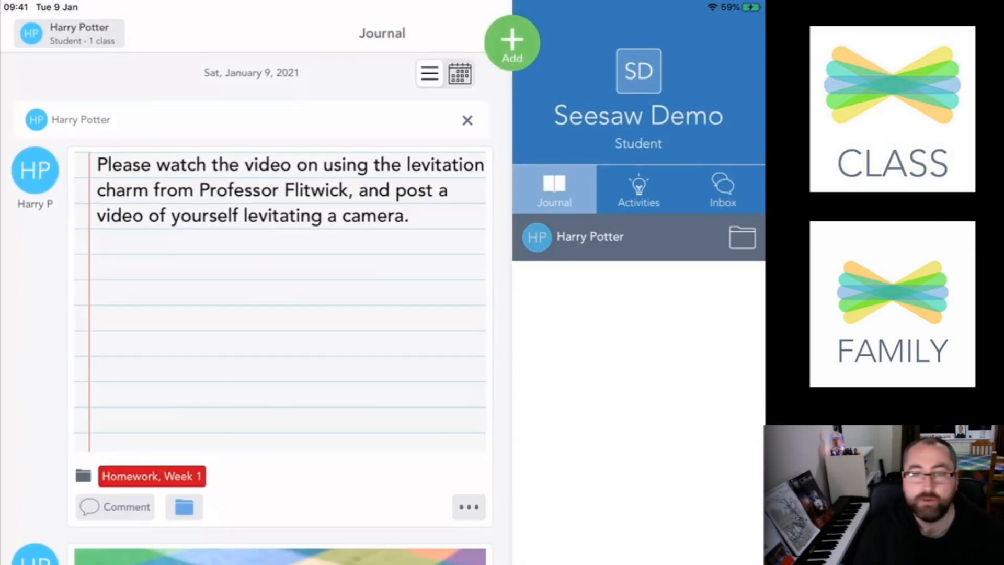
scroll("down", 3)
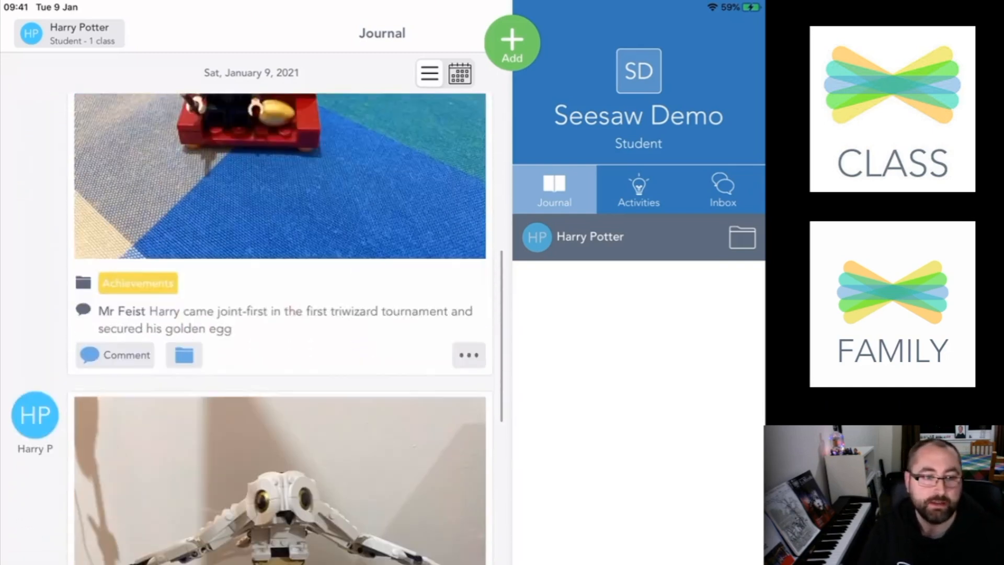
scroll("down", 3)
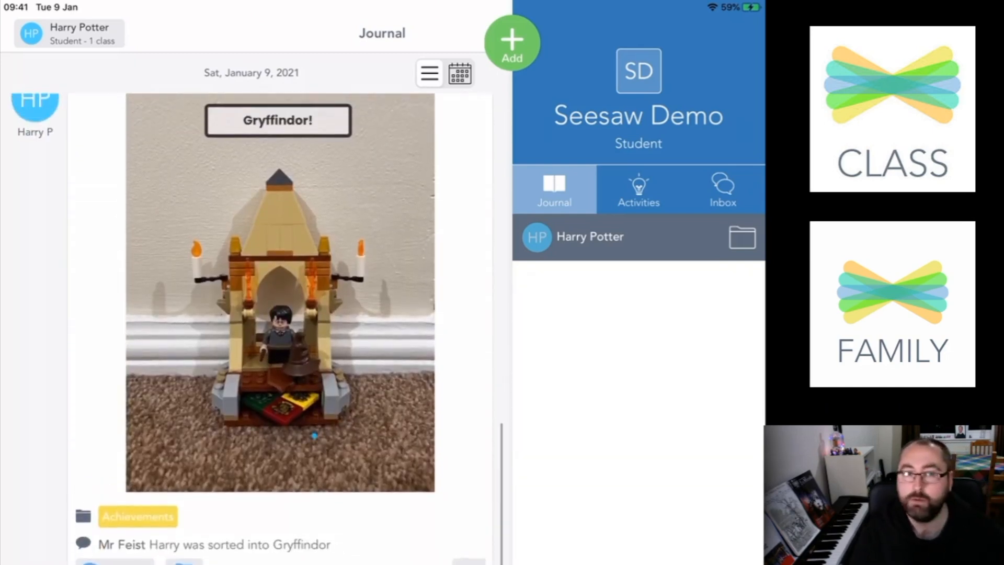
scroll("down", 3)
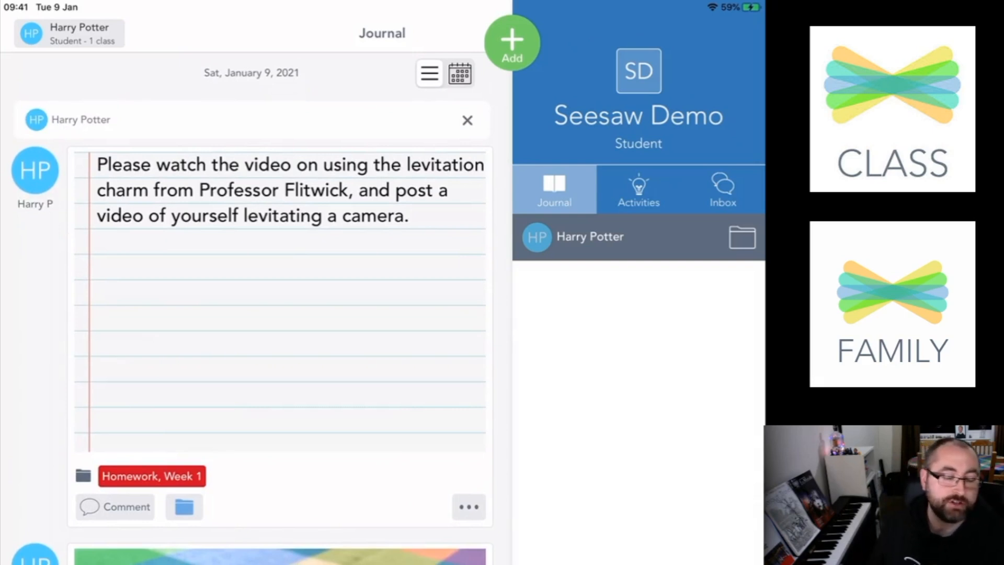
scroll("down", 3)
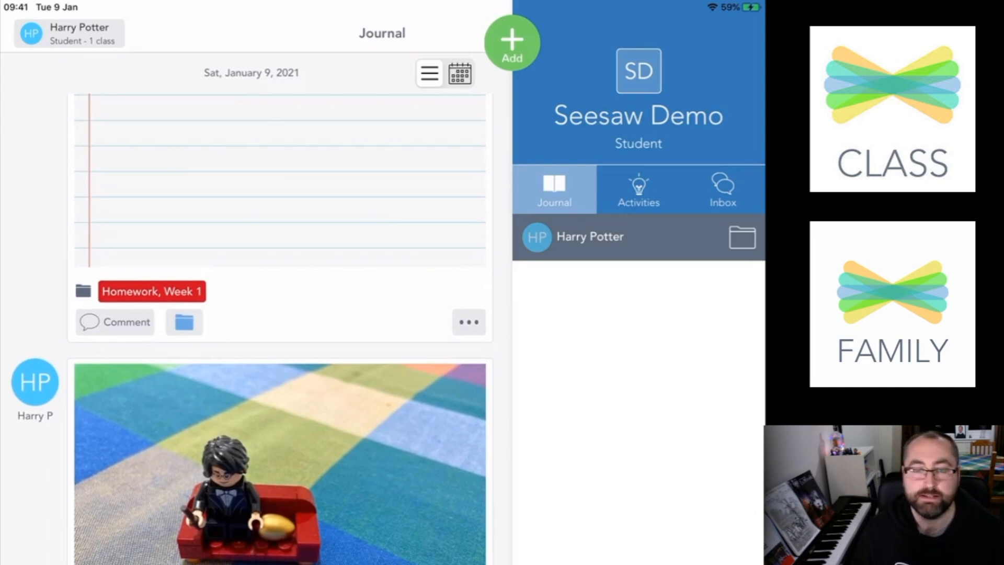
left_click(279, 179)
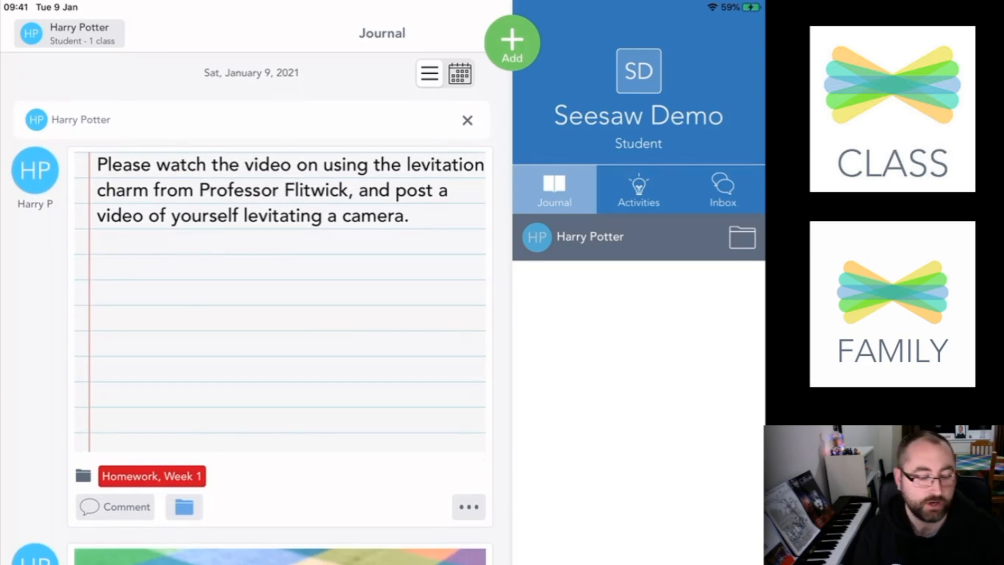
left_click(184, 506)
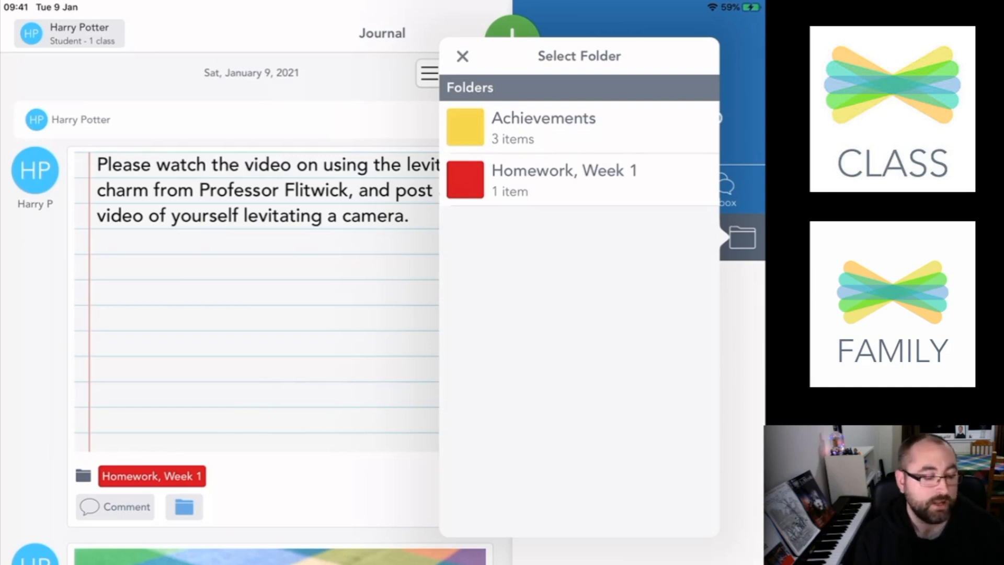
left_click(563, 181)
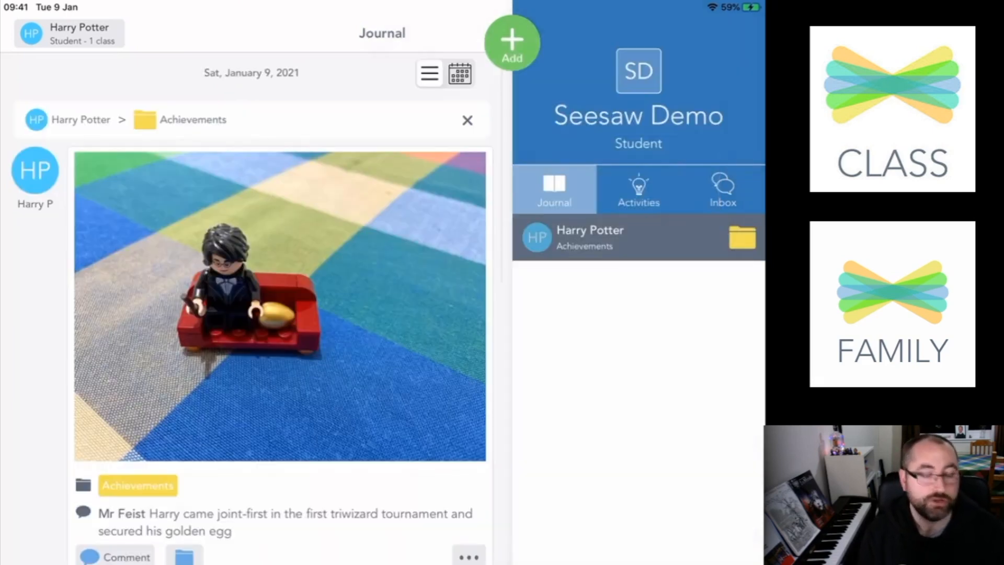
scroll("down", 3)
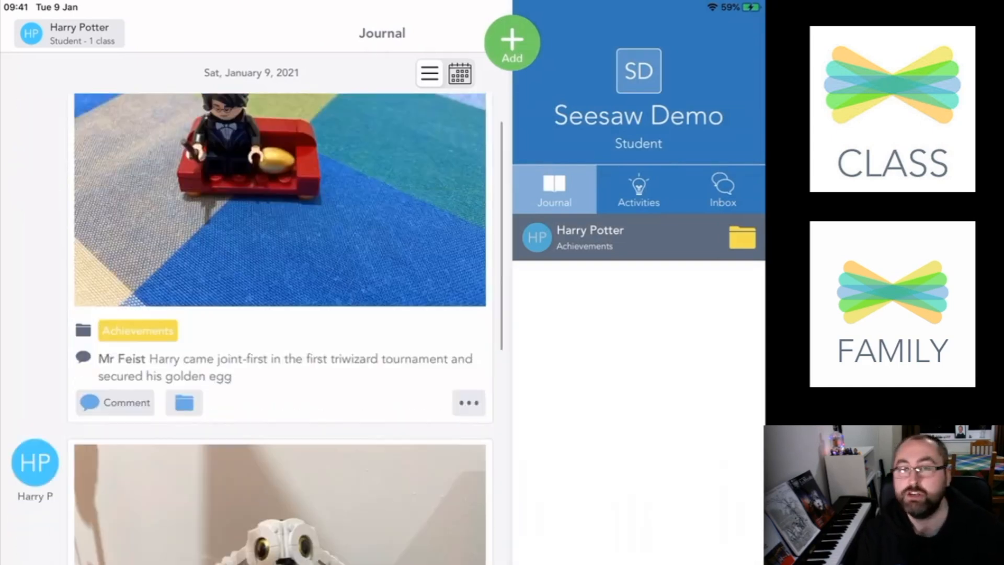
scroll("down", 3)
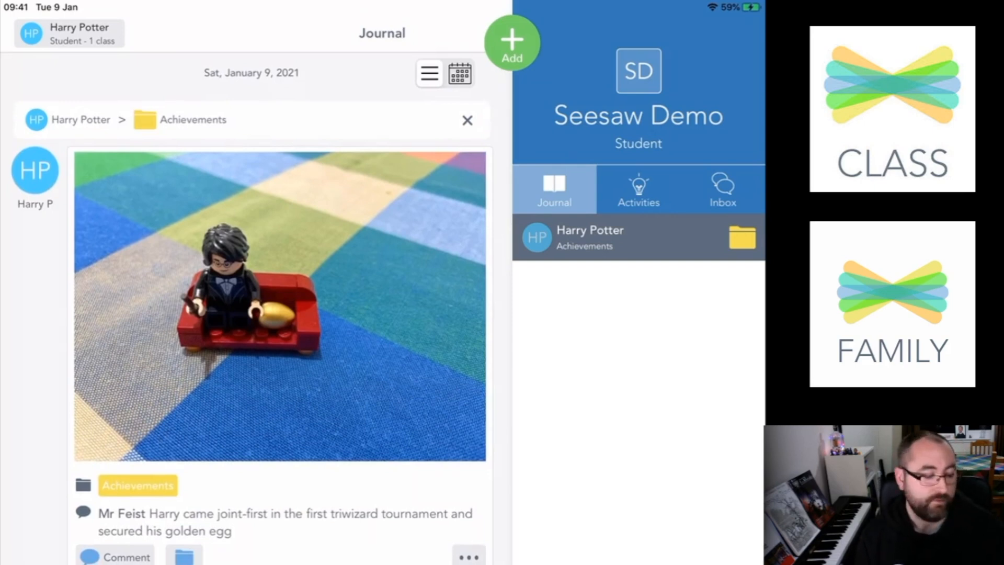
left_click(742, 237)
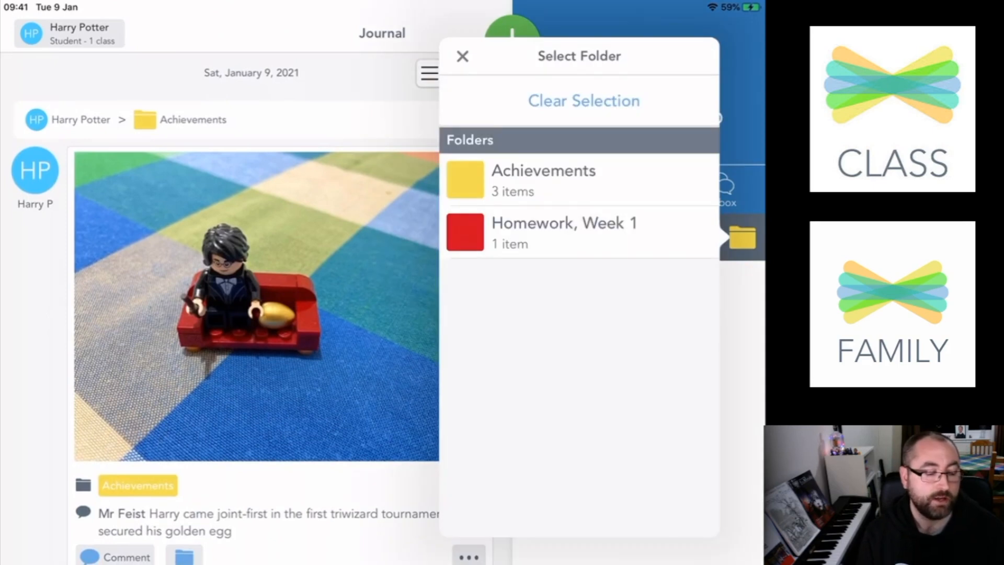
left_click(563, 232)
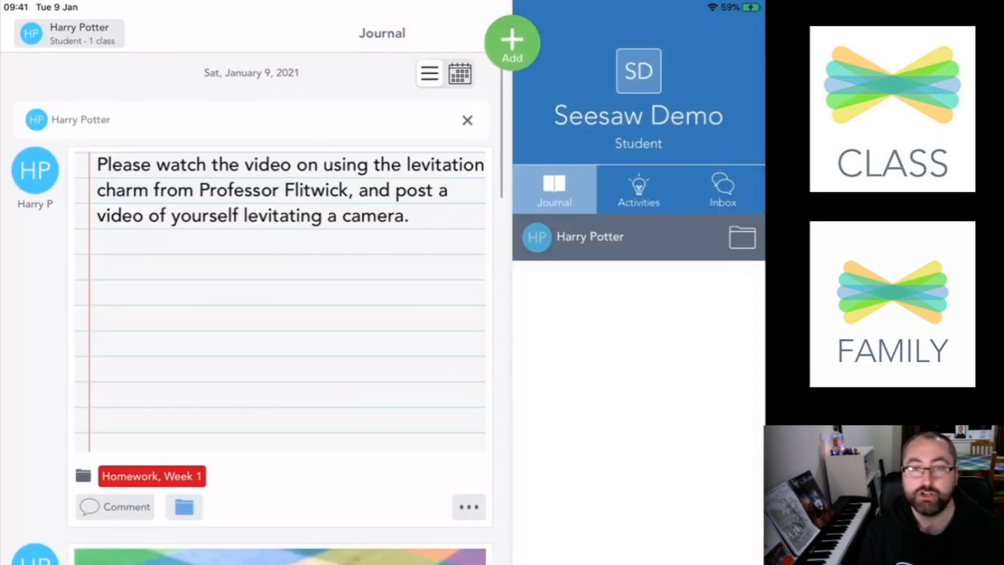
scroll("up", 3)
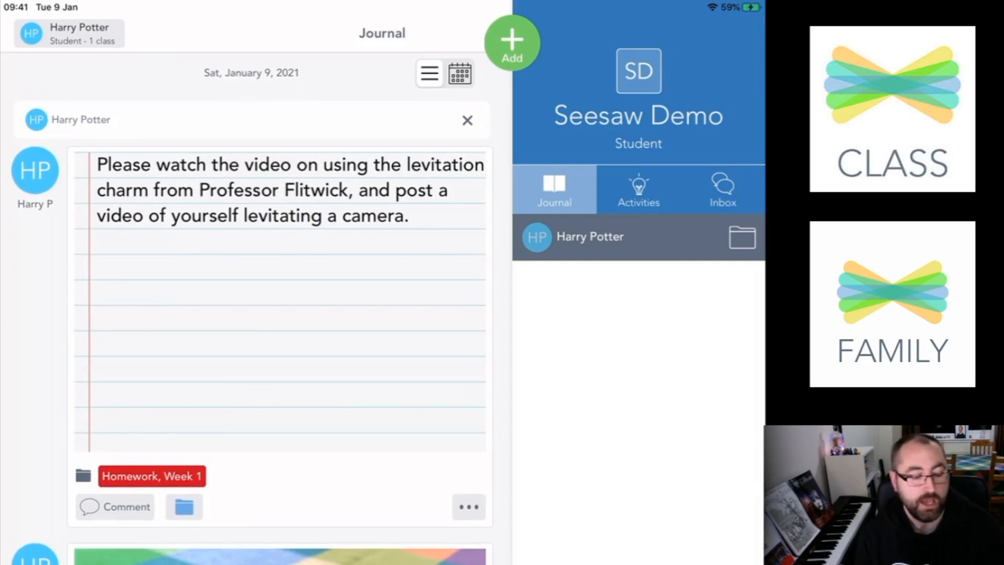
left_click(638, 190)
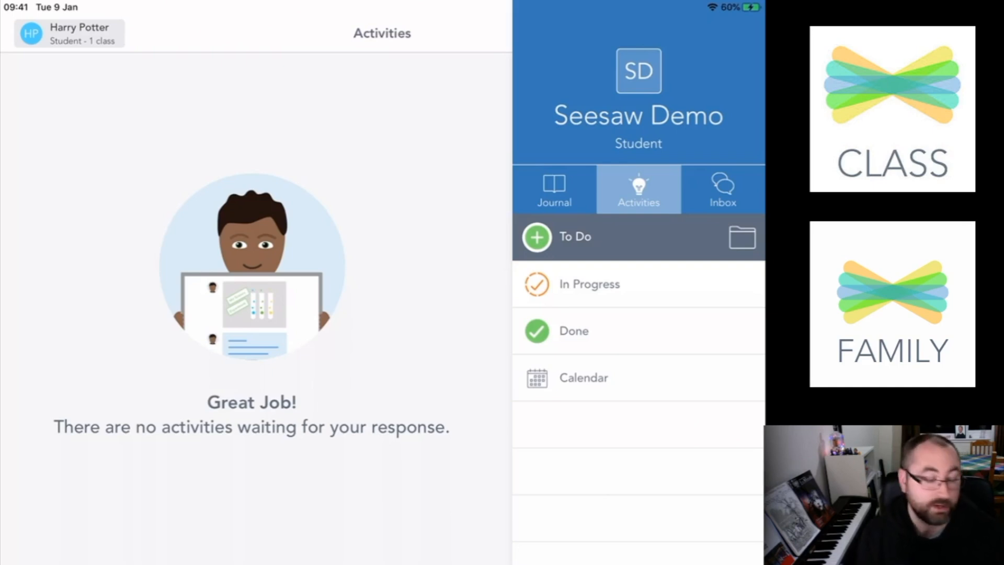
left_click(554, 189)
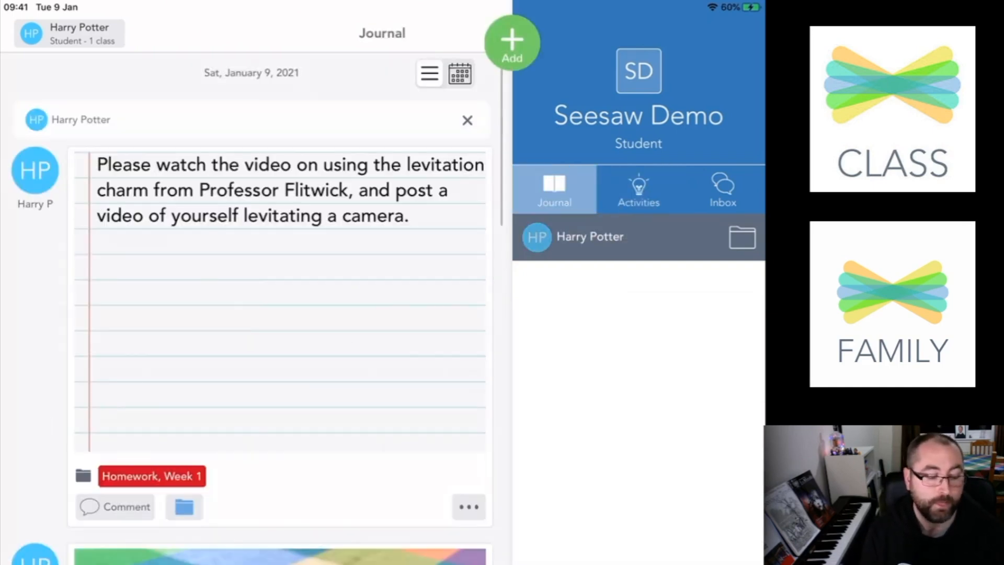
left_click(723, 190)
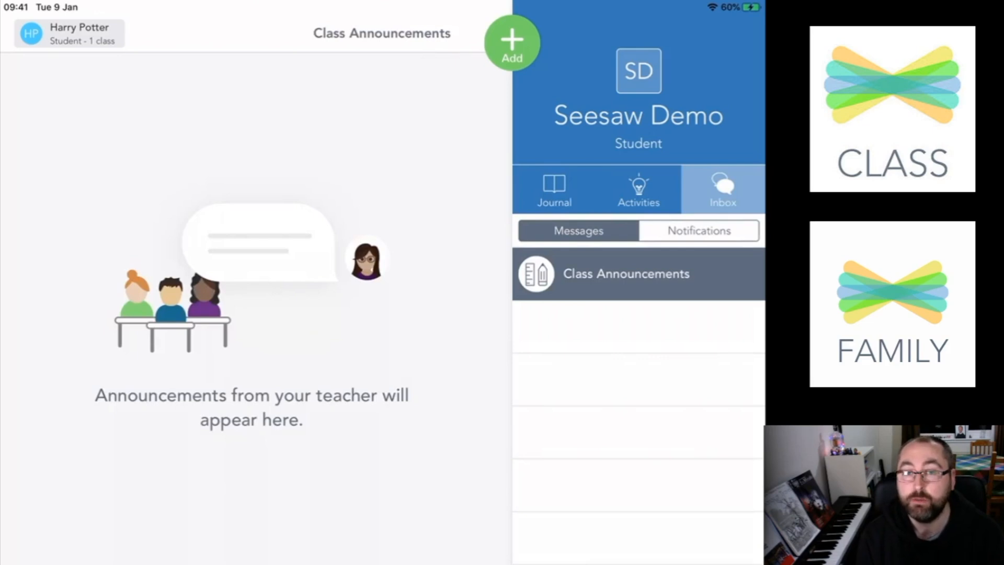
left_click(697, 230)
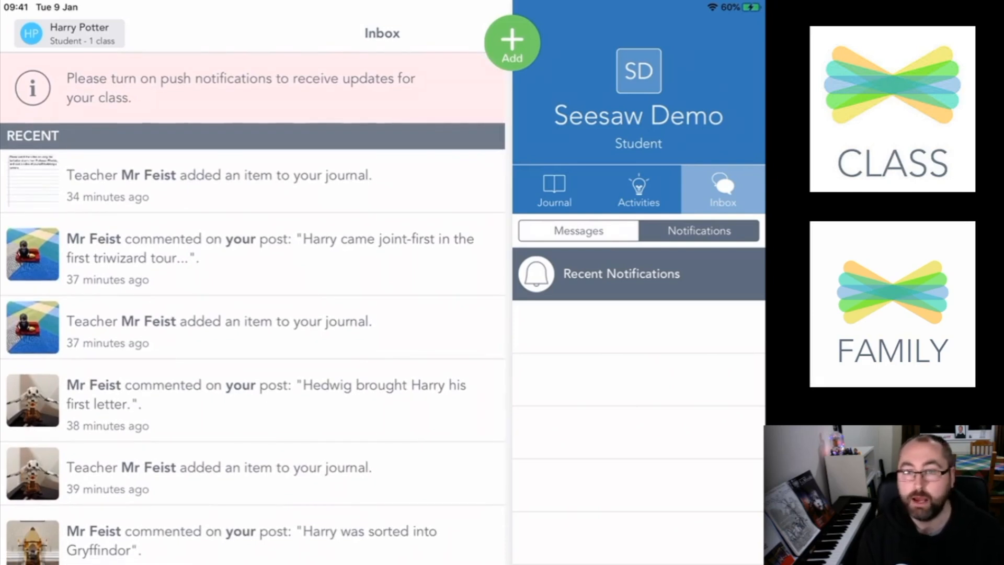
left_click(554, 189)
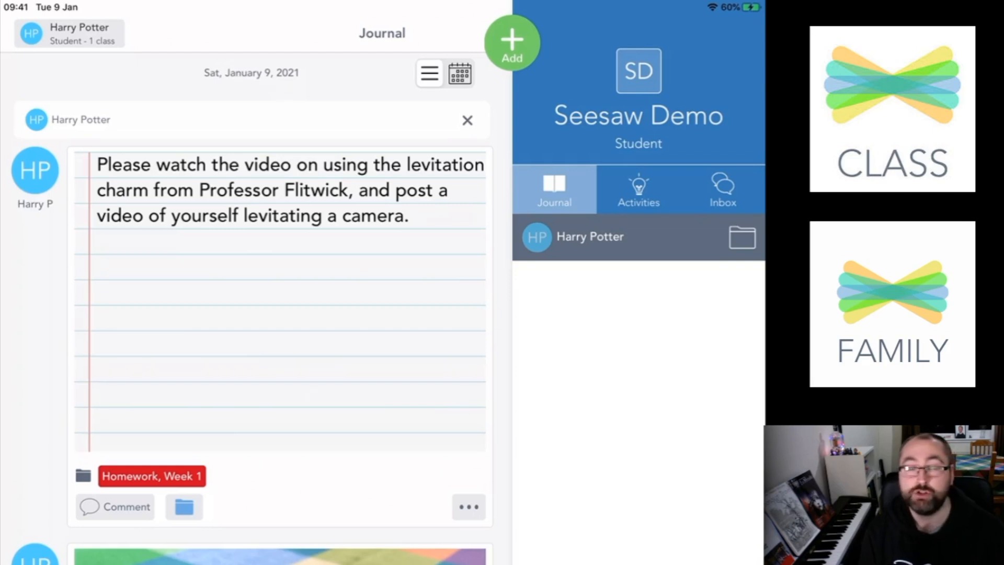
left_click(69, 33)
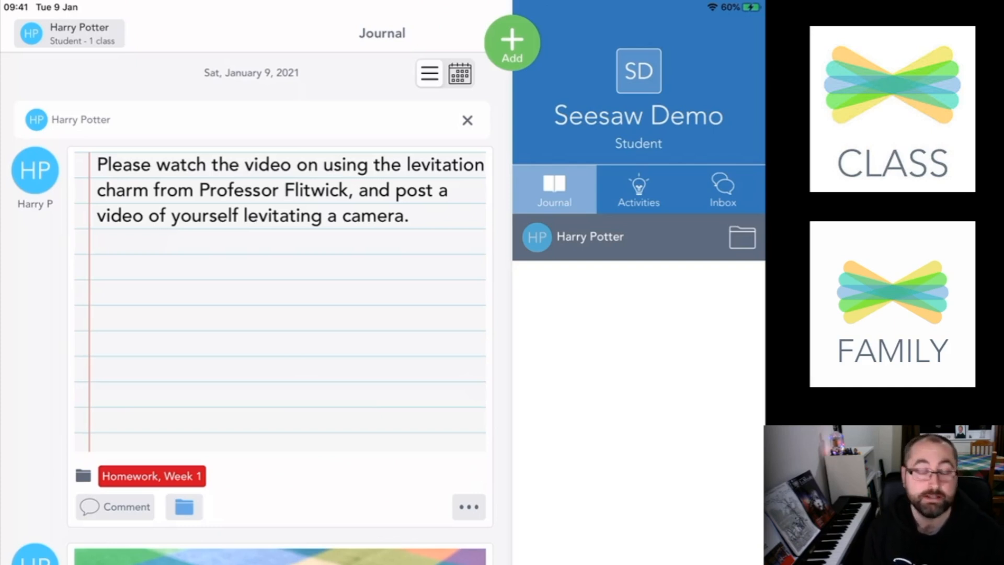
Step: Start a new drawing post and sketch three blue curved strokes with the marker
left_click(511, 41)
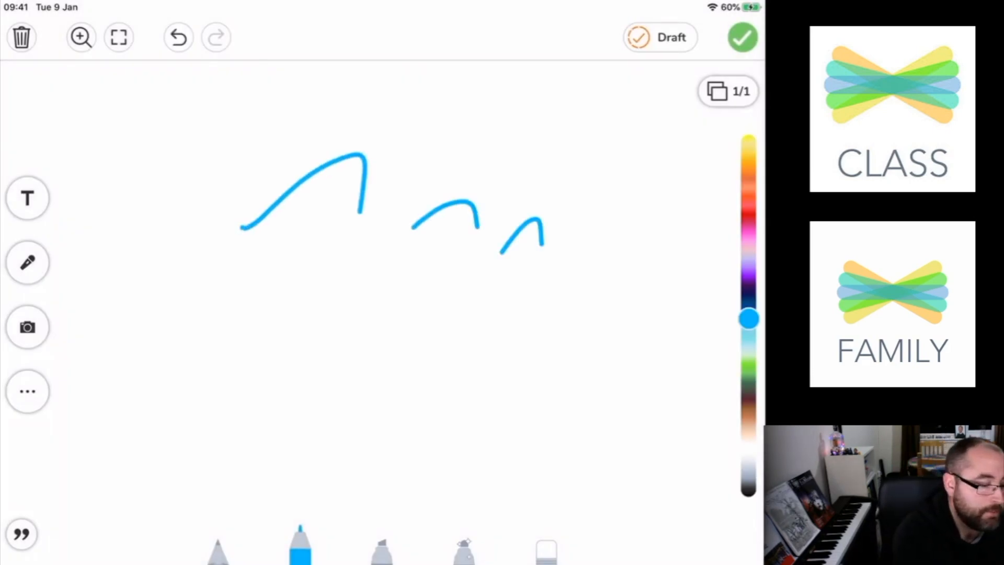
Step: Erase all three blue curves from the drawing page with the eraser
left_click(546, 547)
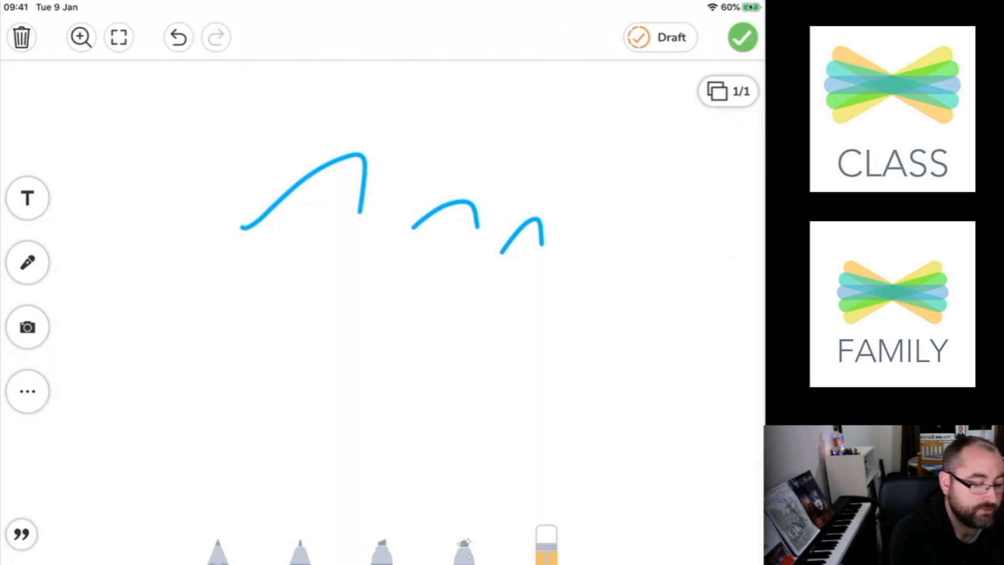
left_click(300, 547)
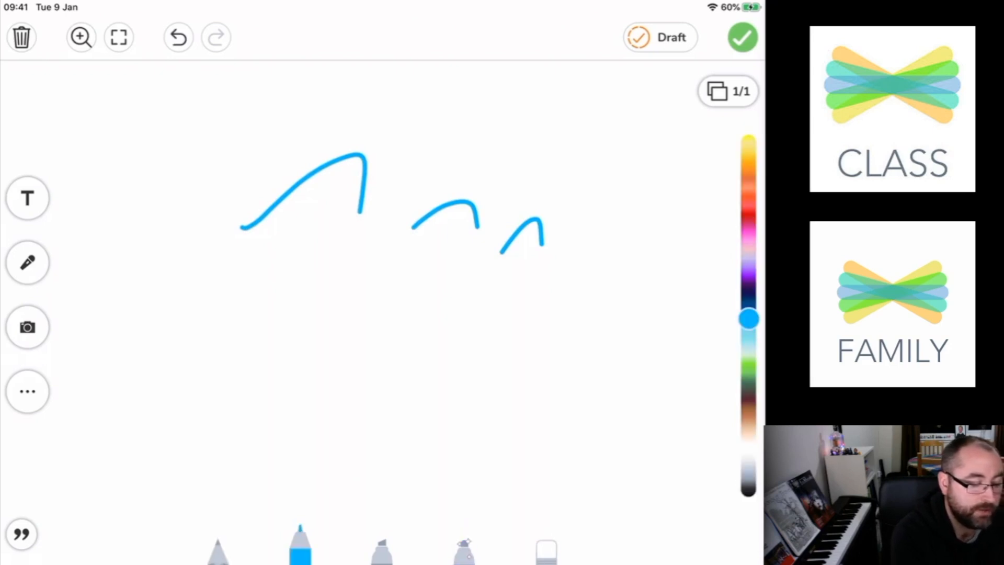
left_click(749, 229)
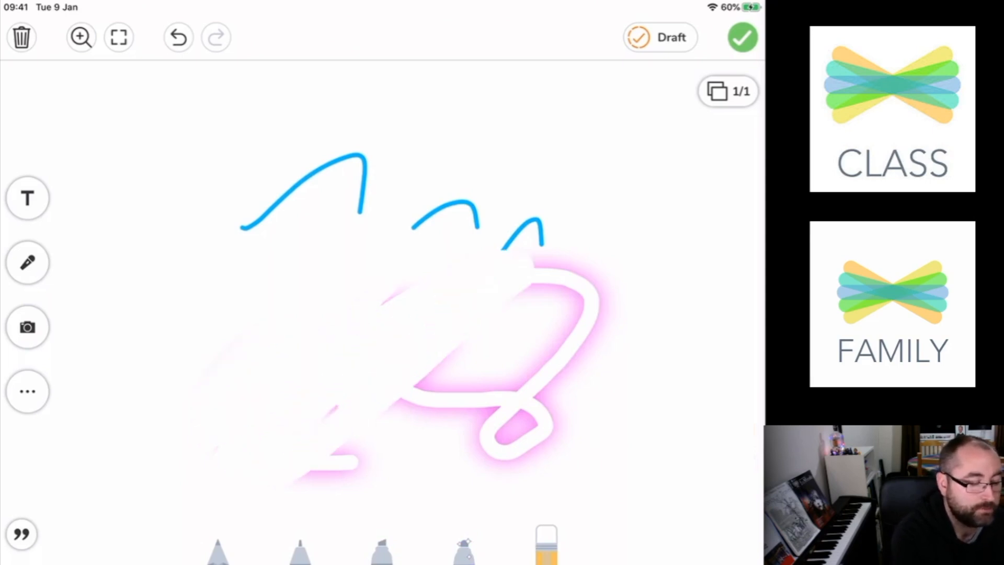
left_click(178, 38)
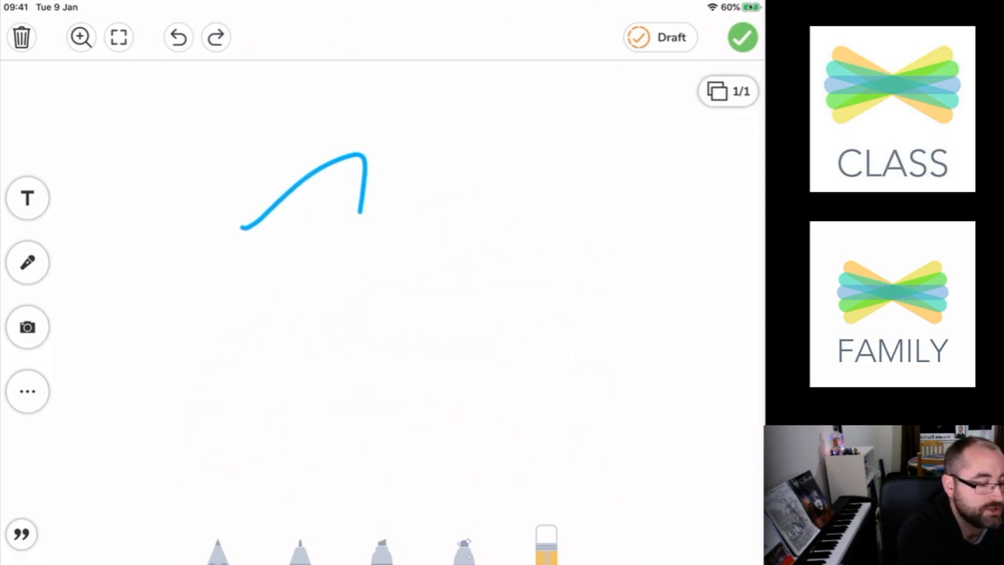
left_click(178, 36)
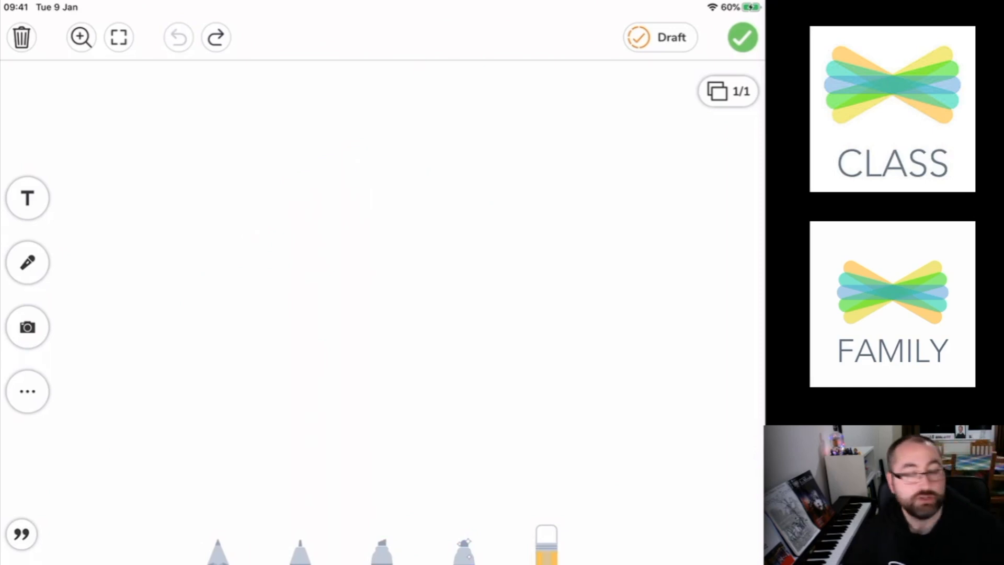
Step: Draw two grey arrows on the cleared page with the pencil
left_click(27, 197)
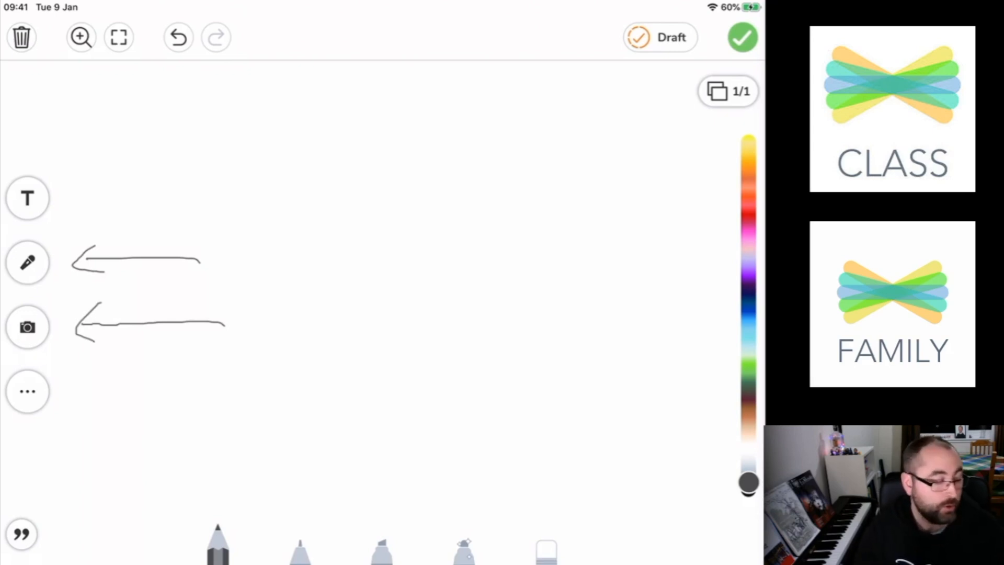
left_click(27, 391)
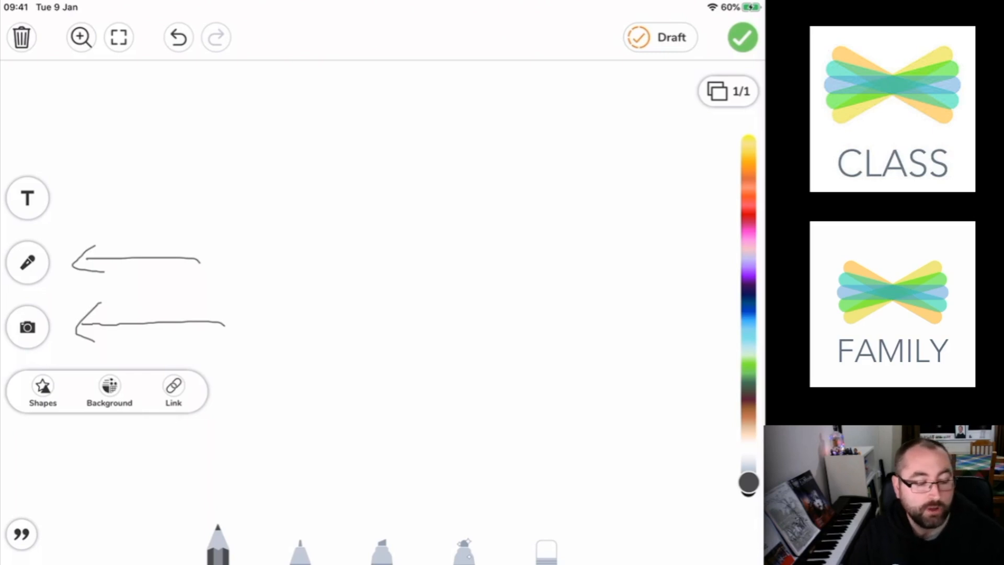
Step: Show the post's page panel, then close the two-arrow drawing and leave Seesaw Class
left_click(727, 90)
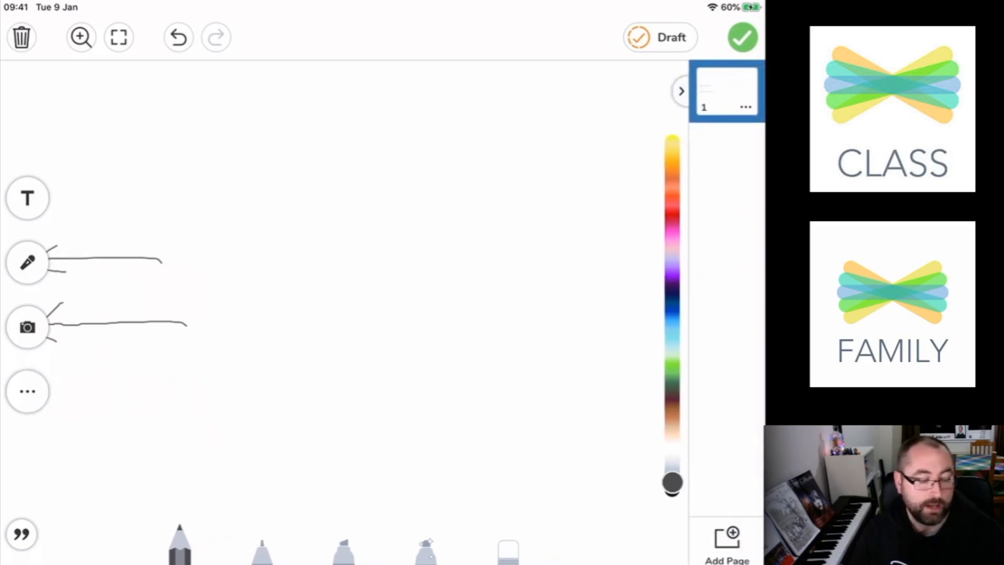
left_click(725, 544)
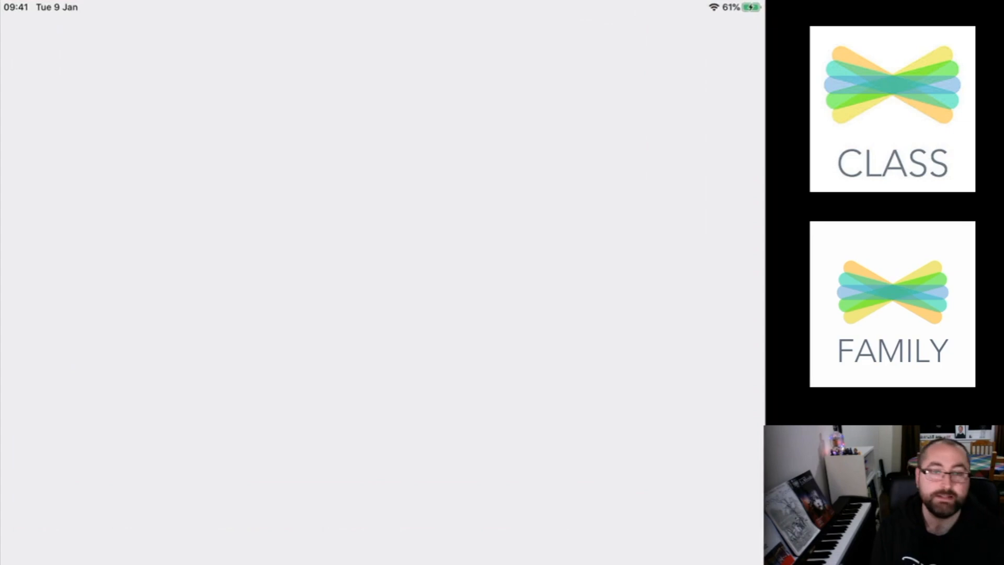
Step: Launch Seesaw Family, finish the What's New tour, and show the parent account panel
left_click(891, 301)
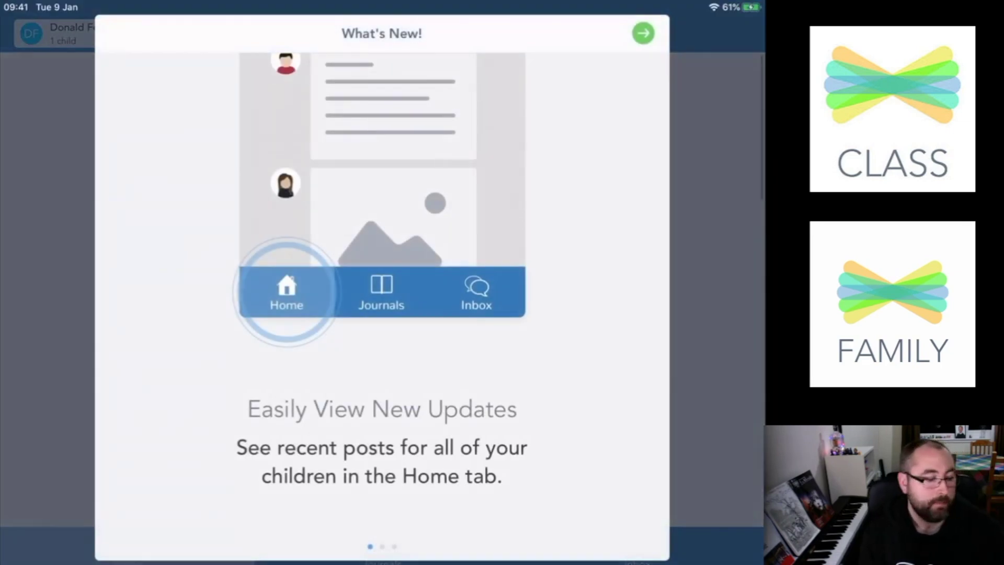
left_click(643, 34)
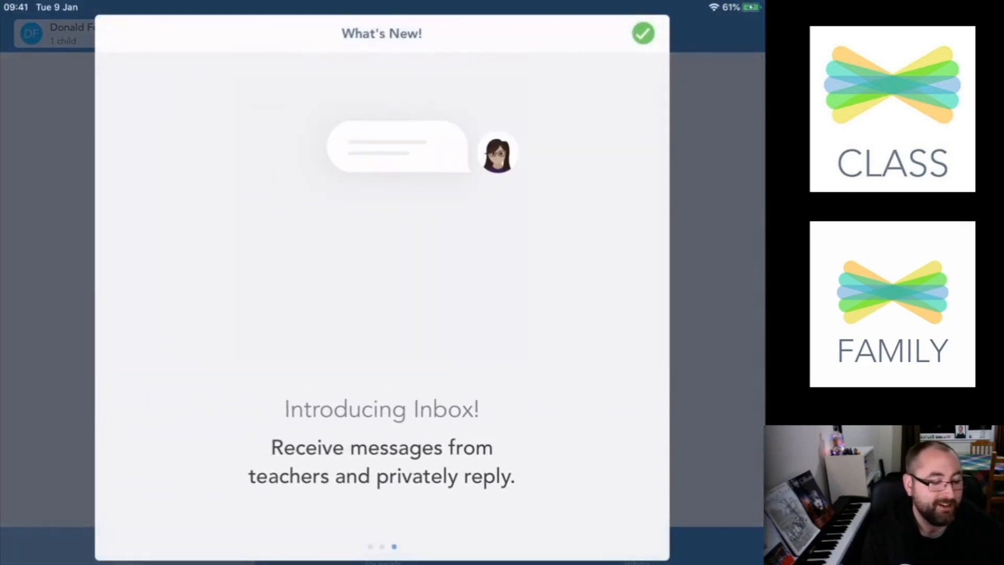
left_click(642, 34)
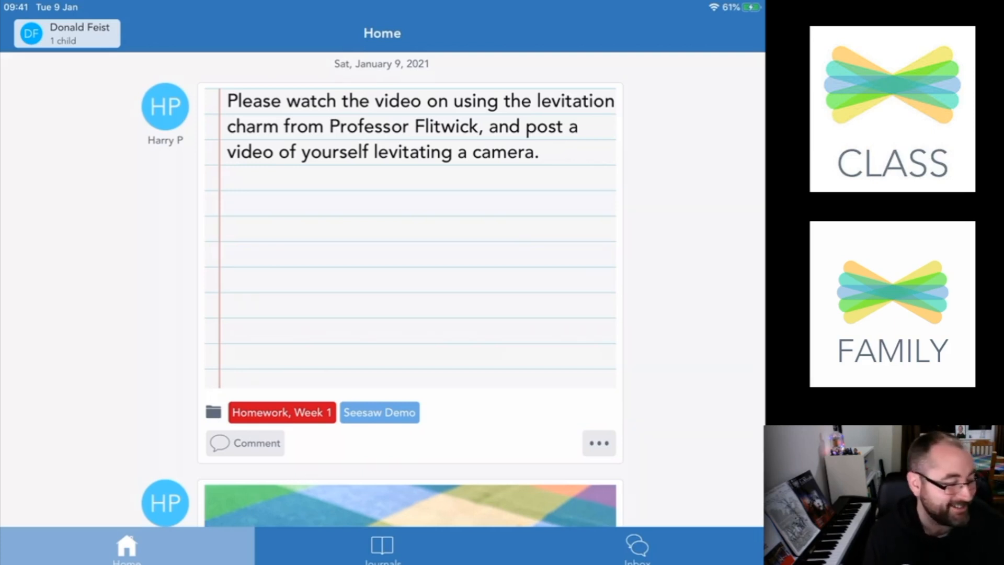
left_click(66, 32)
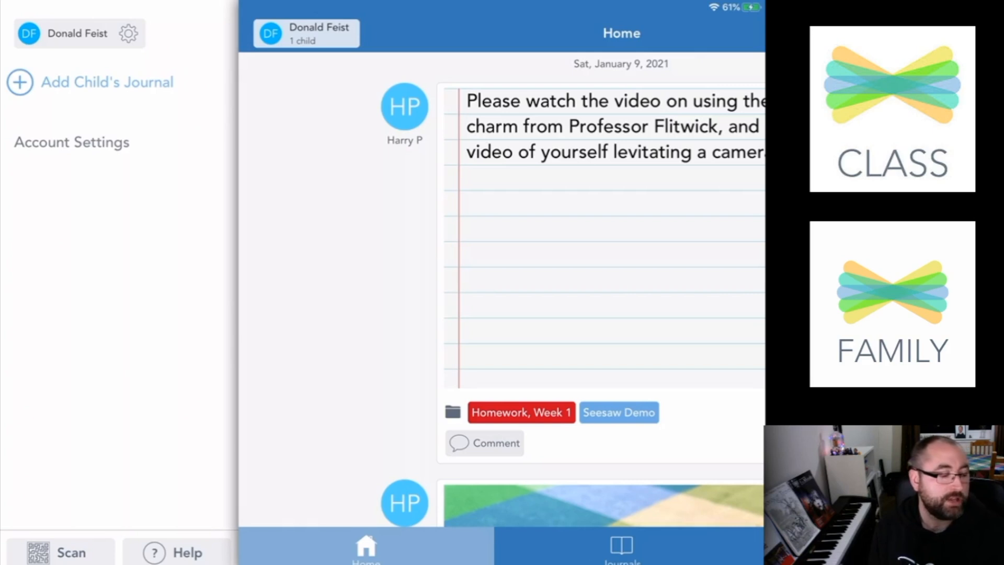
Step: Bring up the Add Child's Journal QR scanner and close it back to the Home feed
left_click(107, 82)
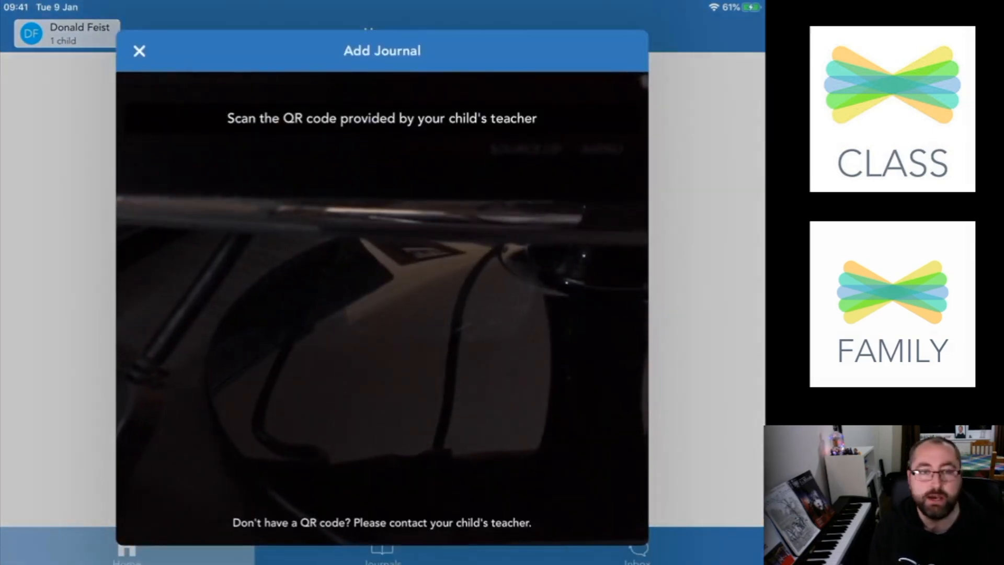
left_click(139, 51)
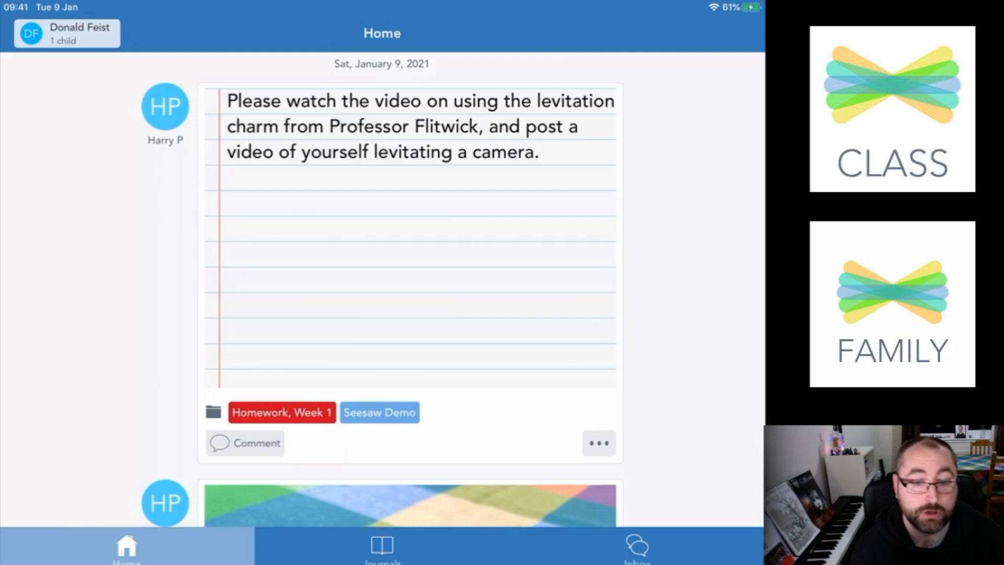
left_click(381, 546)
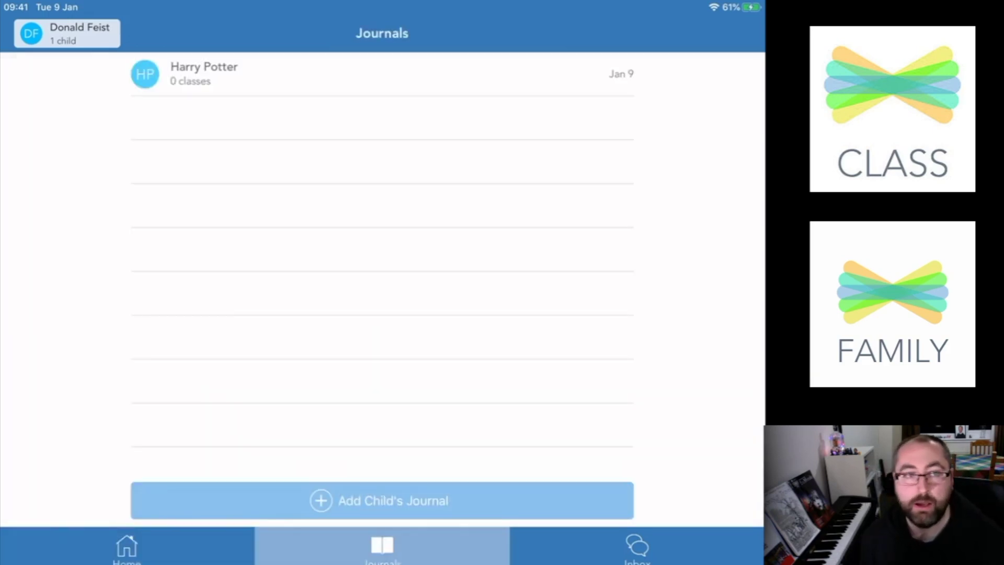
left_click(126, 547)
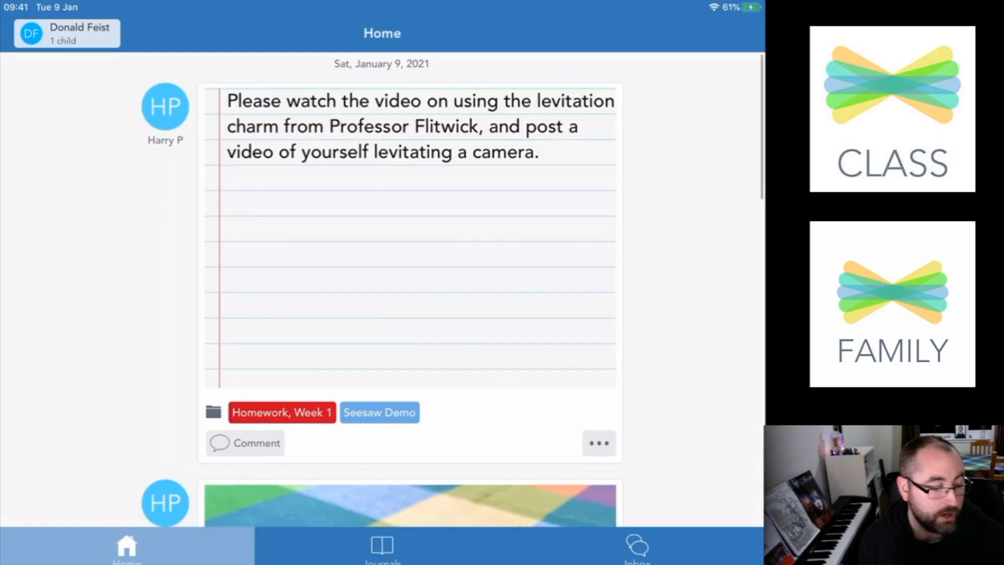
scroll("down", 3)
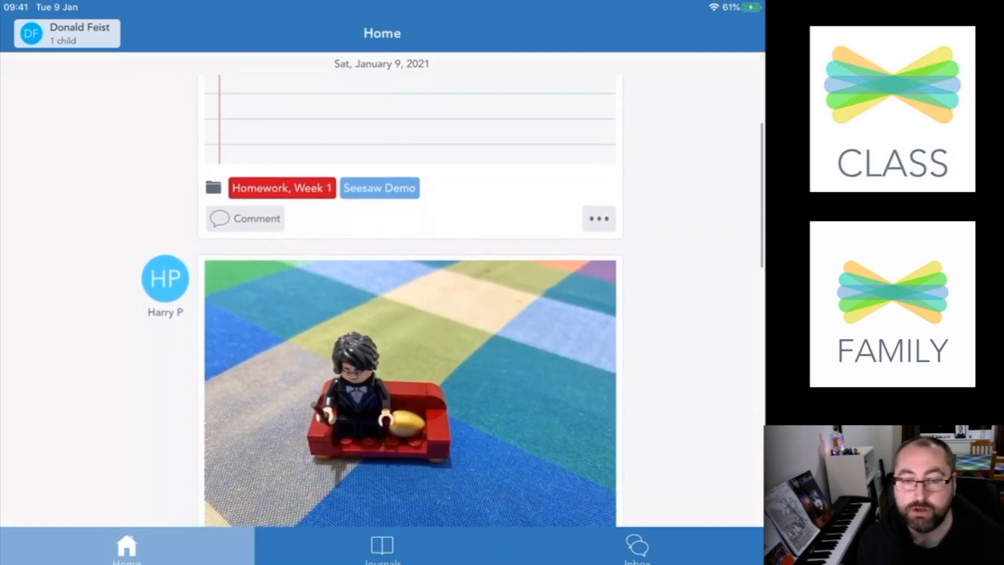
scroll("down", 3)
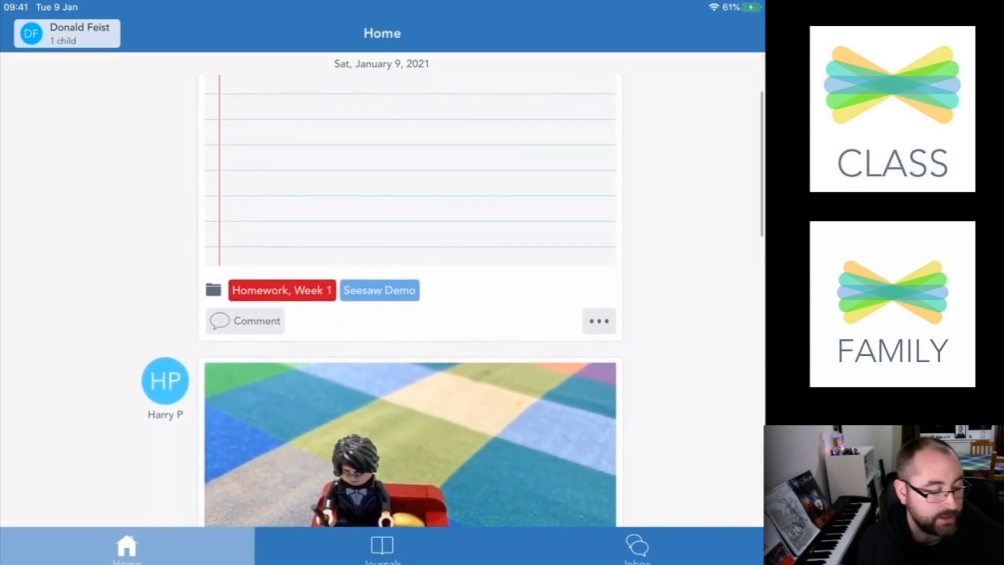
left_click(245, 321)
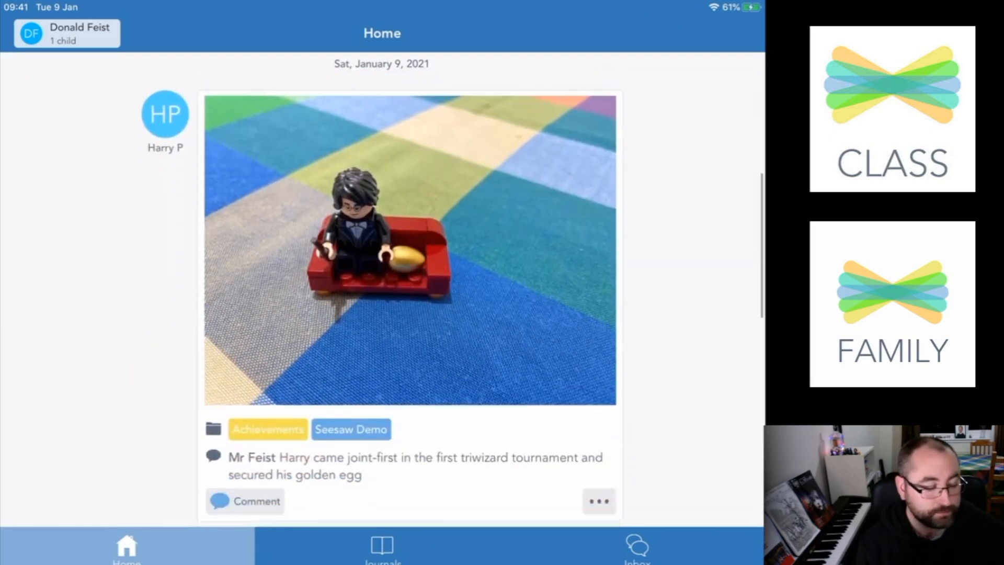
scroll("down", 3)
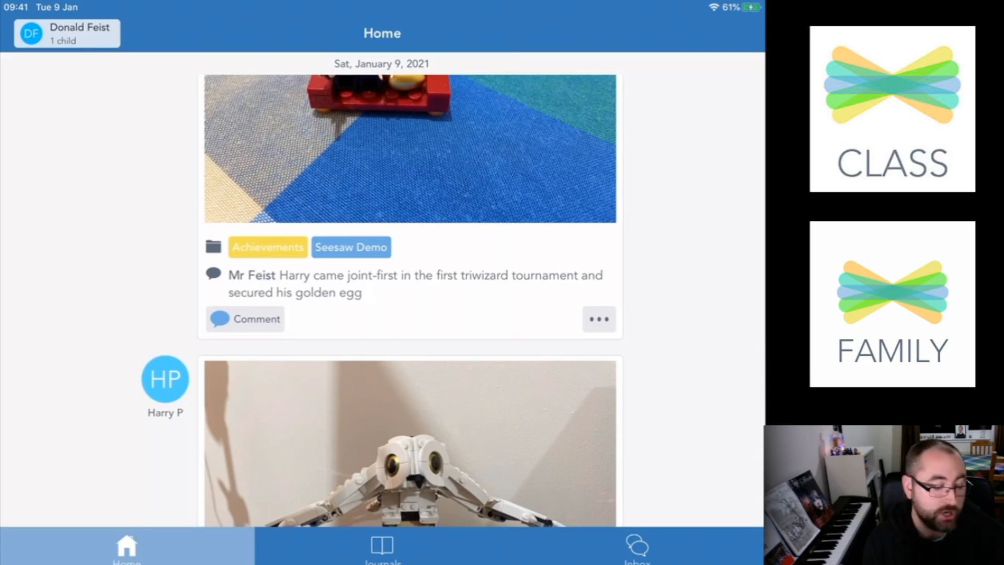
scroll("down", 3)
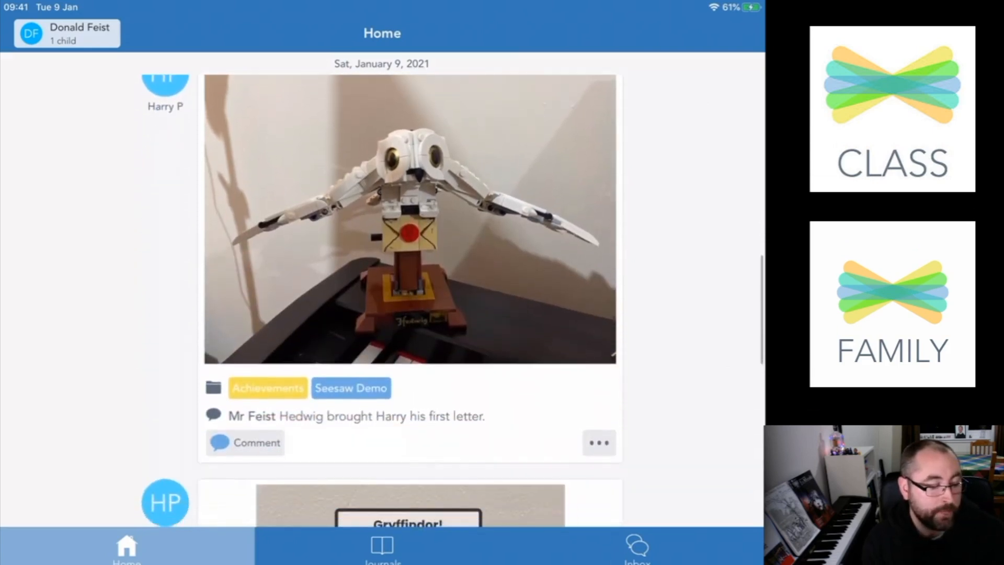
scroll("up", 3)
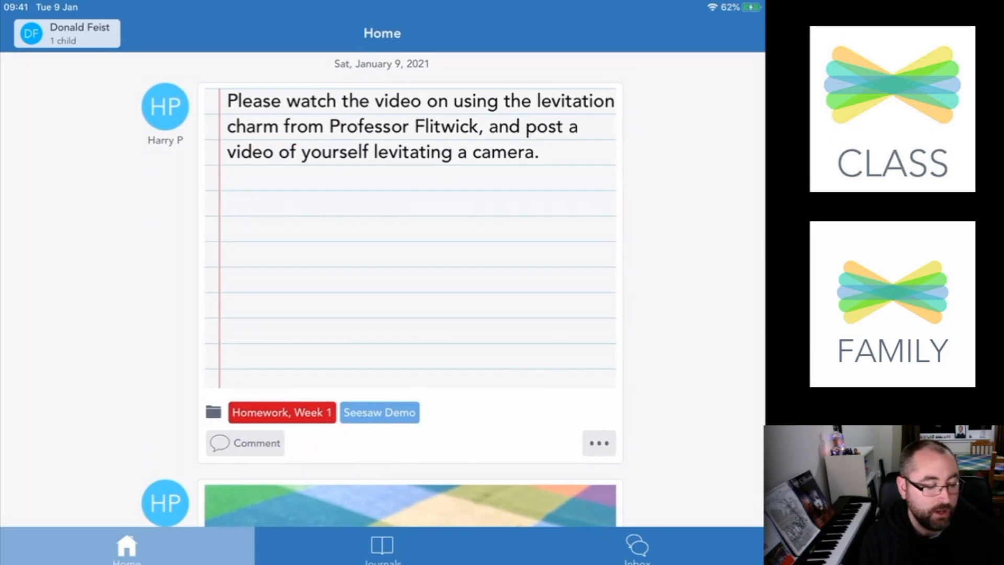
Step: Go to Harry Potter's Seesaw Demo journal and reveal its Achievements and Homework, Week 1 folders
left_click(381, 546)
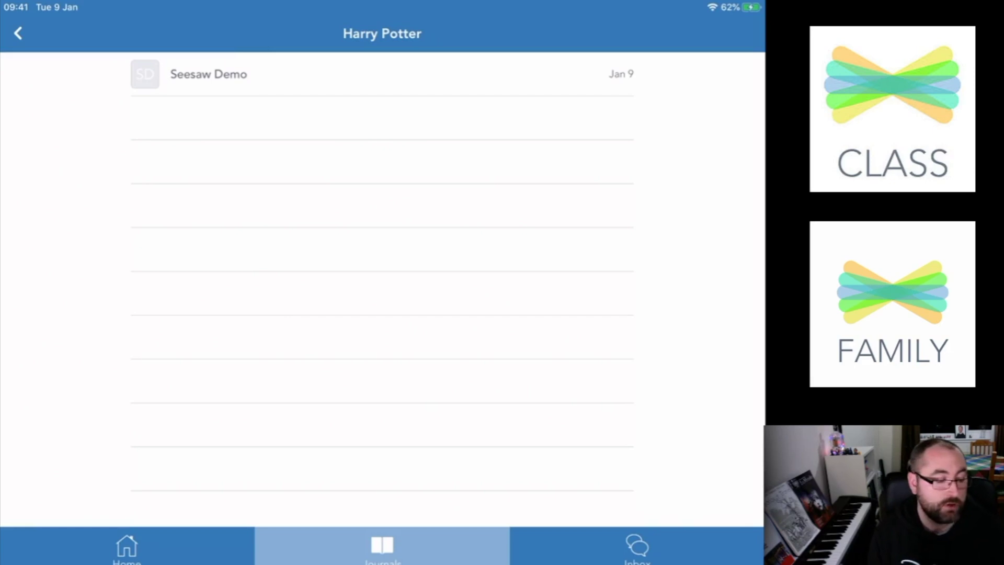
left_click(208, 73)
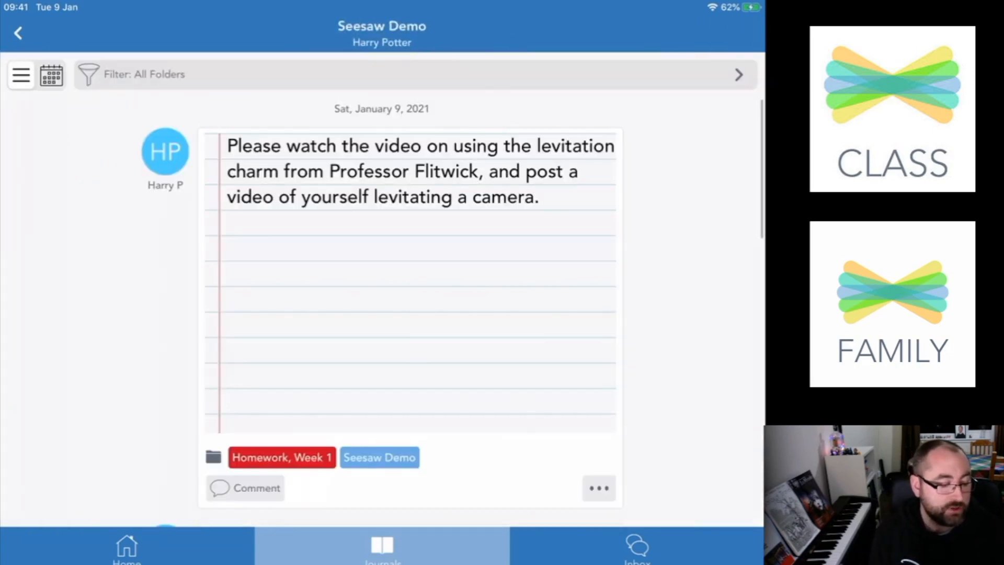
scroll("down", 3)
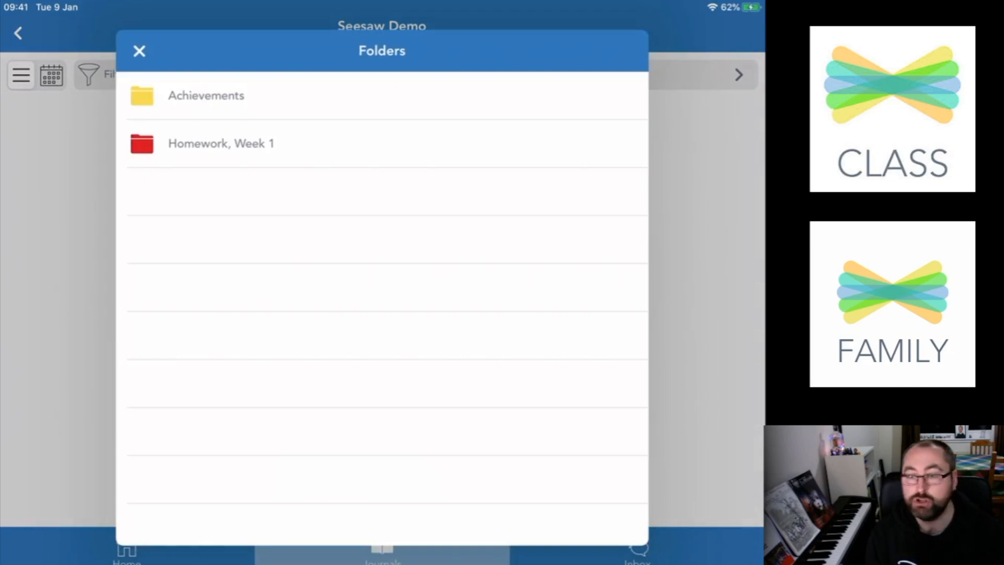
Step: Filter the journal to the Achievements folder, browse it, then clear the filter
left_click(221, 143)
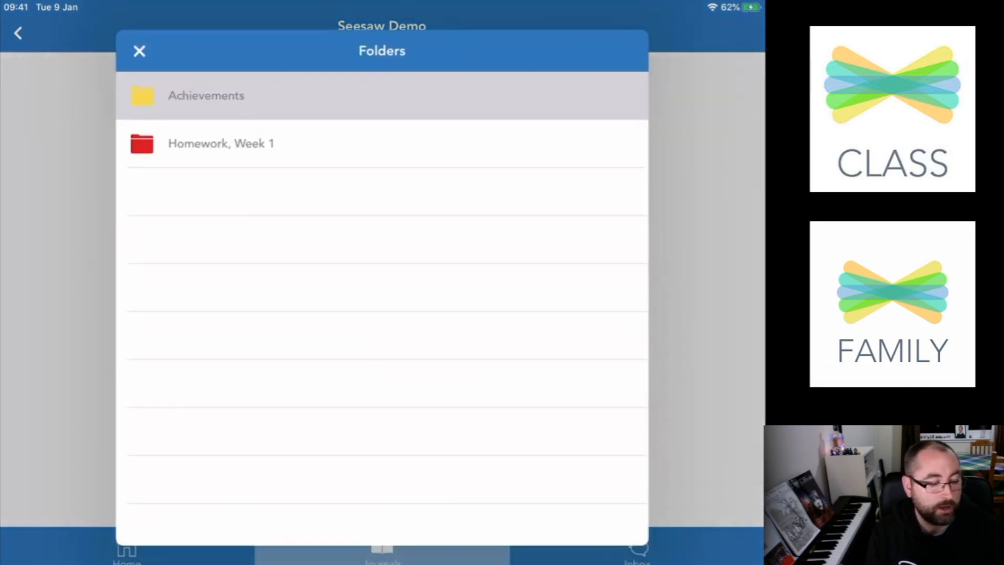
left_click(206, 96)
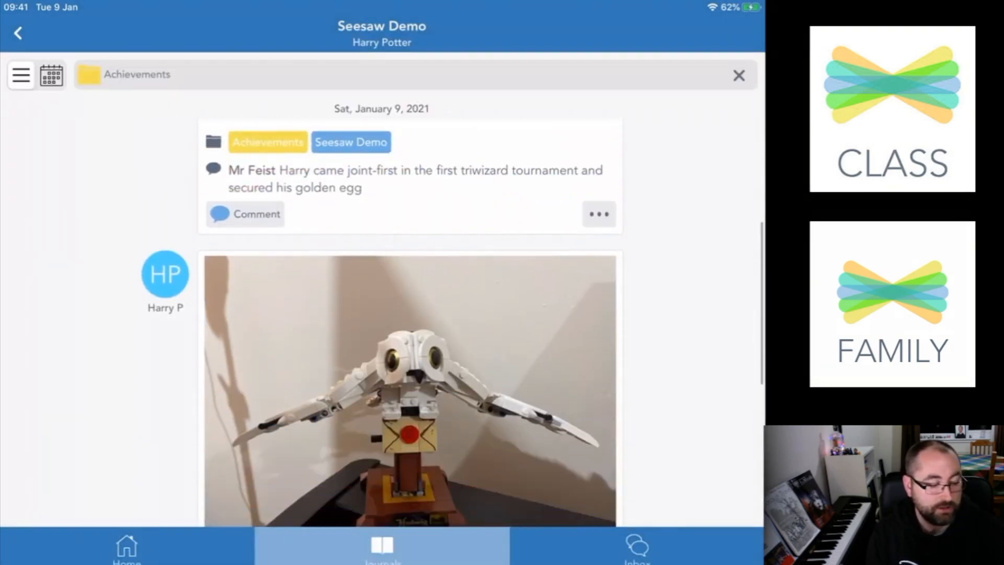
scroll("down", 3)
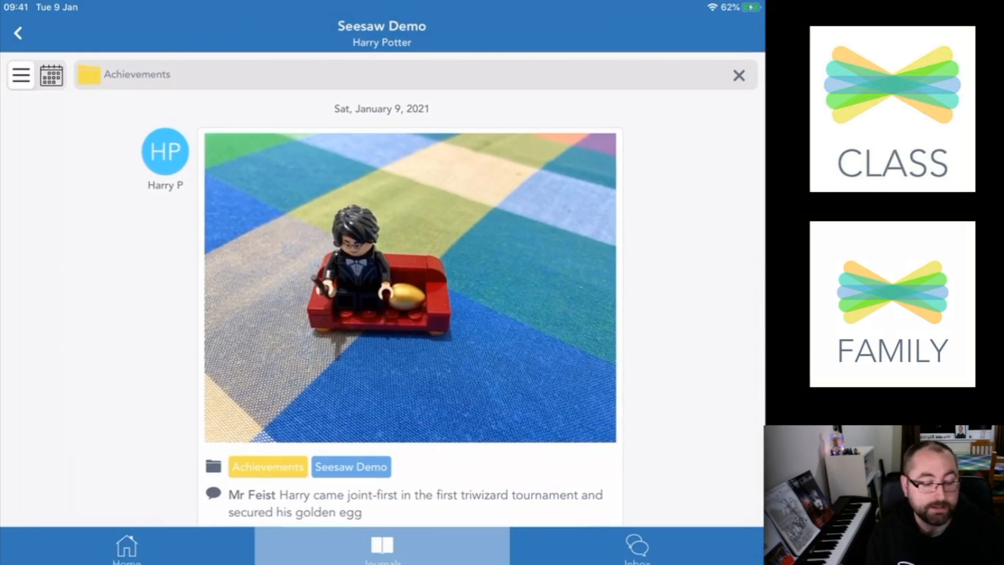
left_click(738, 75)
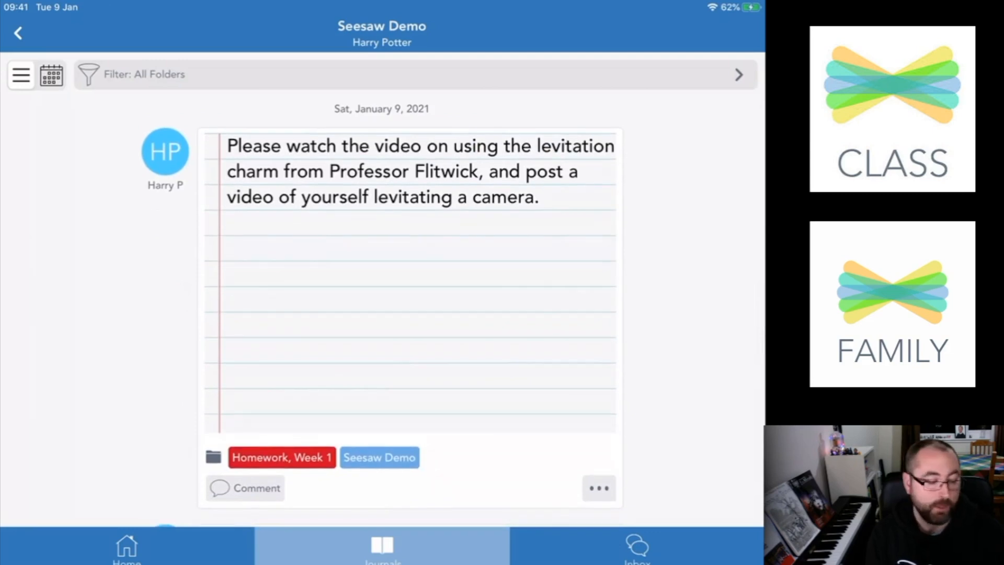
Step: Switch to the parent Inbox, which shows no teacher messages yet
left_click(636, 547)
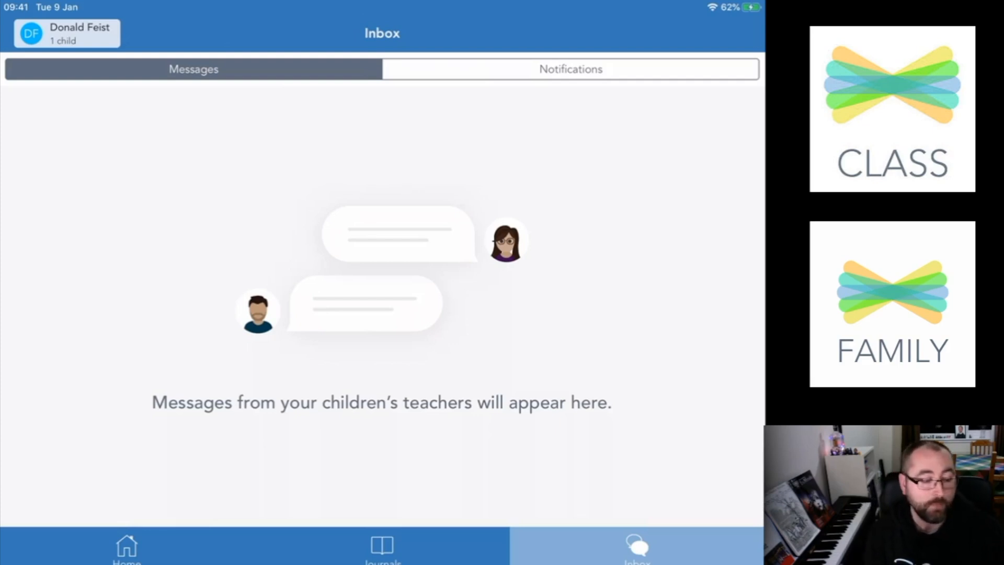
Step: View the empty Notifications list in Inbox, then return to the Home feed
left_click(570, 69)
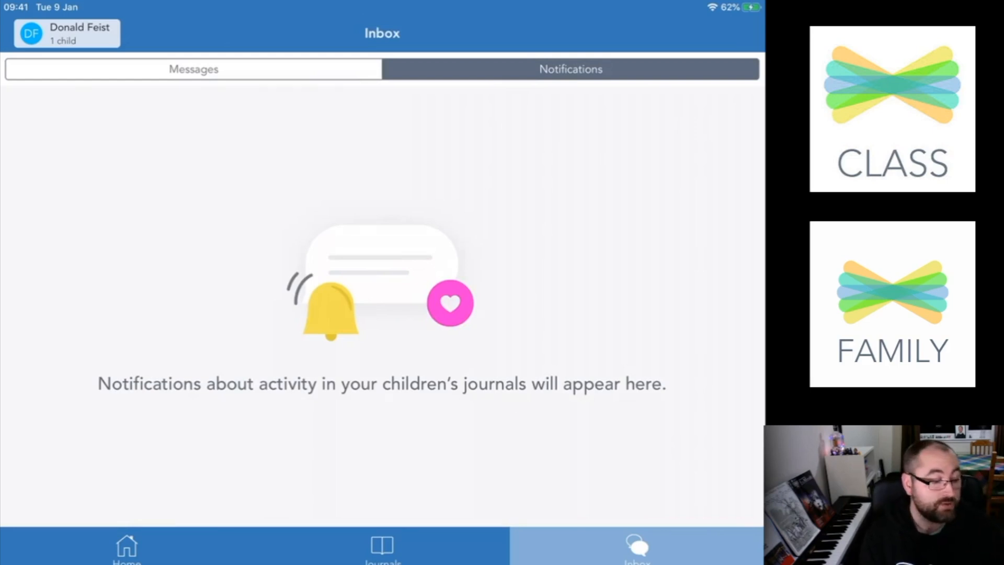
left_click(126, 545)
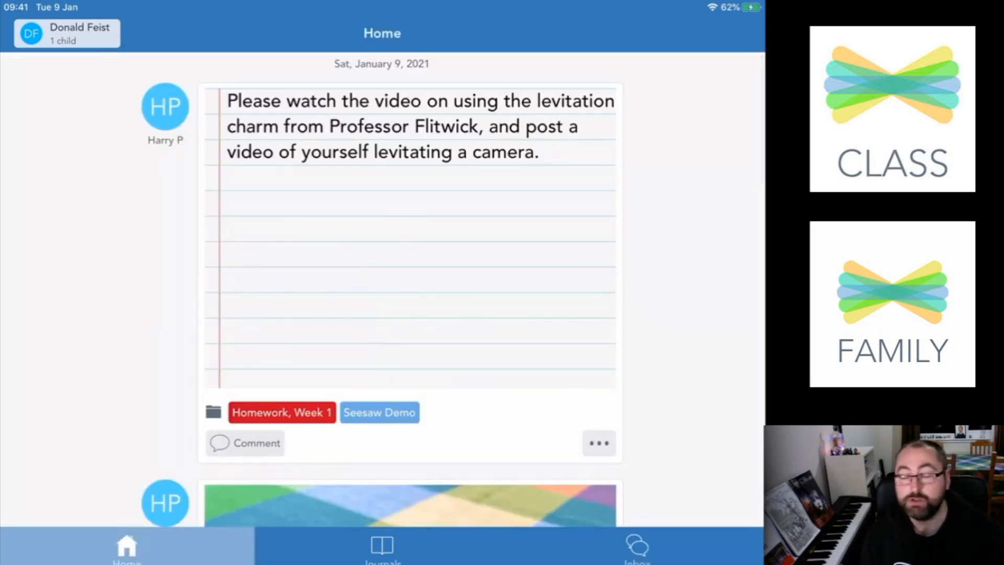